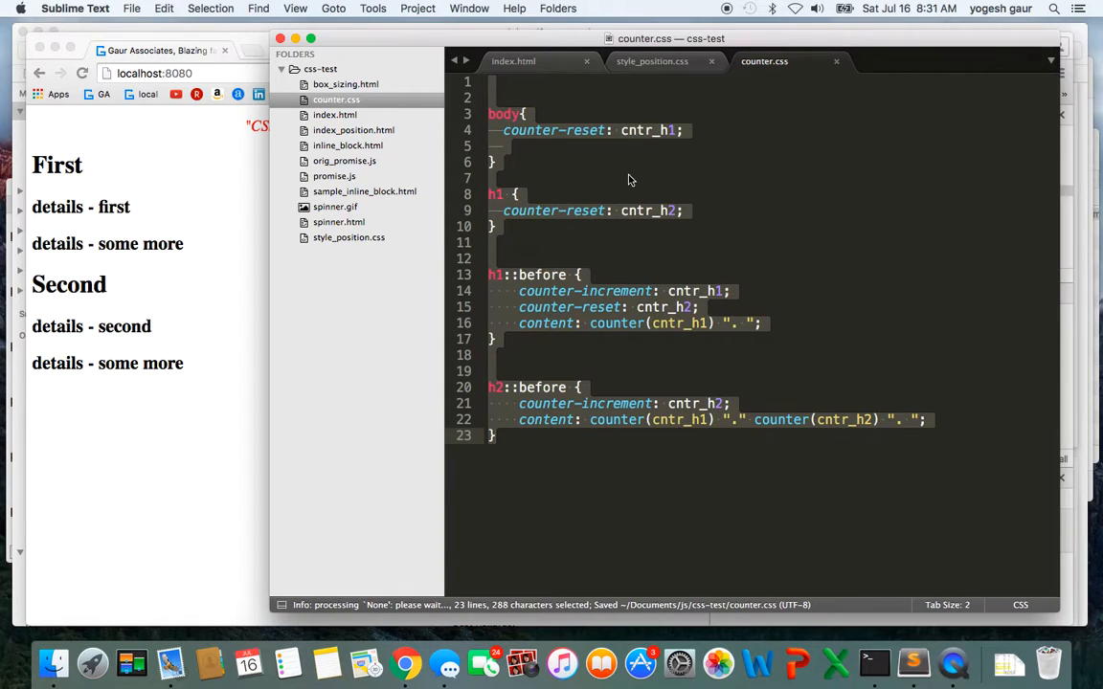
# Reload the page showing numbered headings and select the h1 ::before pseudo-element in DevTools.
pyautogui.doubleClick(552, 130)
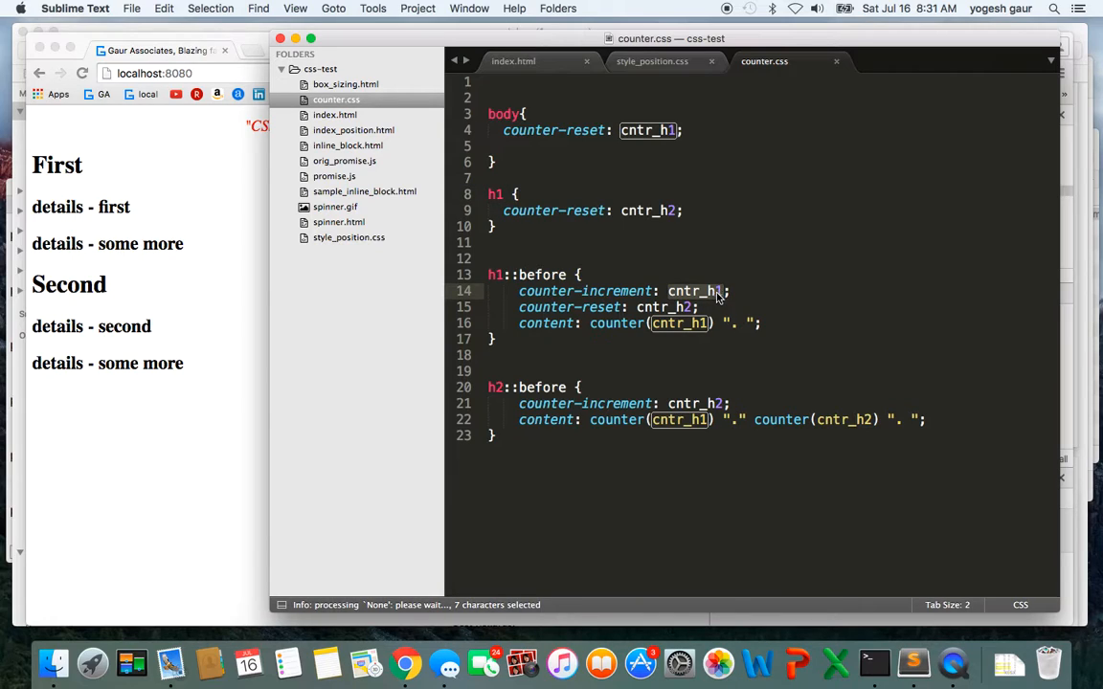
pyautogui.click(405, 662)
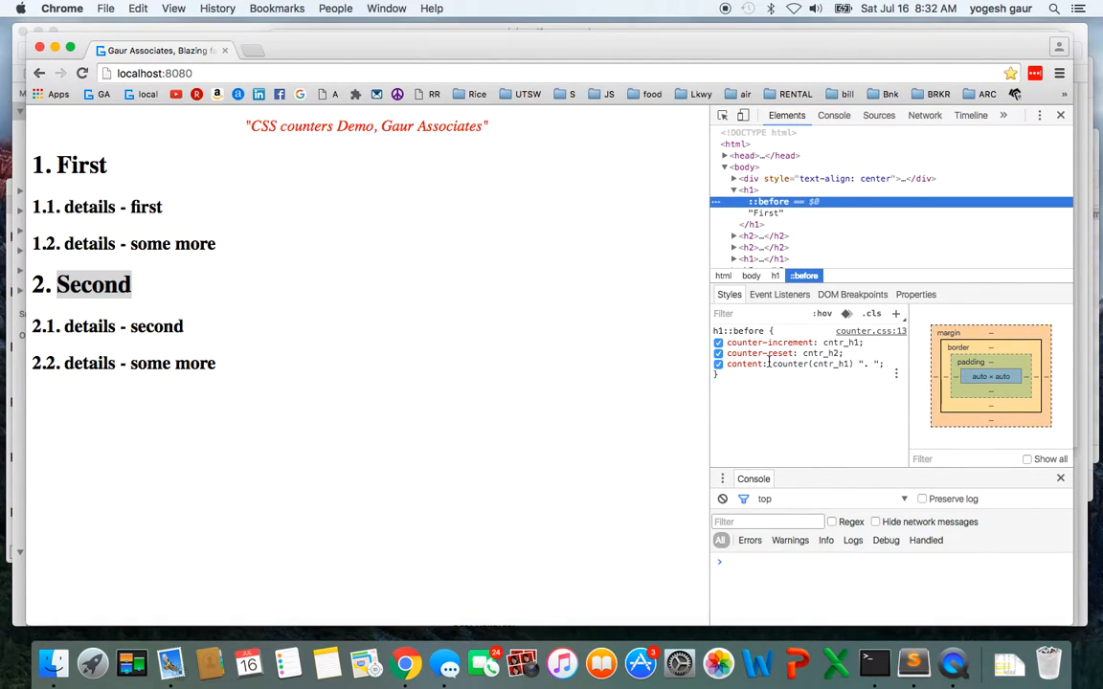